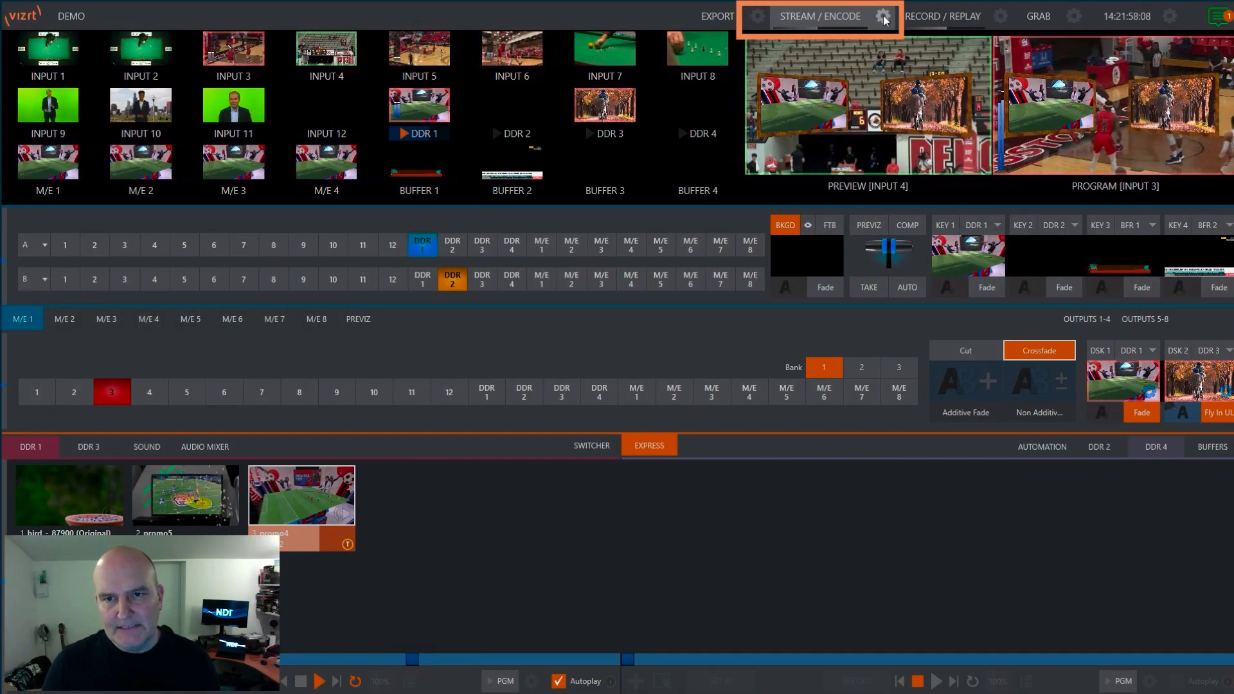
- Bring up Streaming/Record Configuration with the Output Configuration panel via the STREAM / ENCODE gear
click(884, 15)
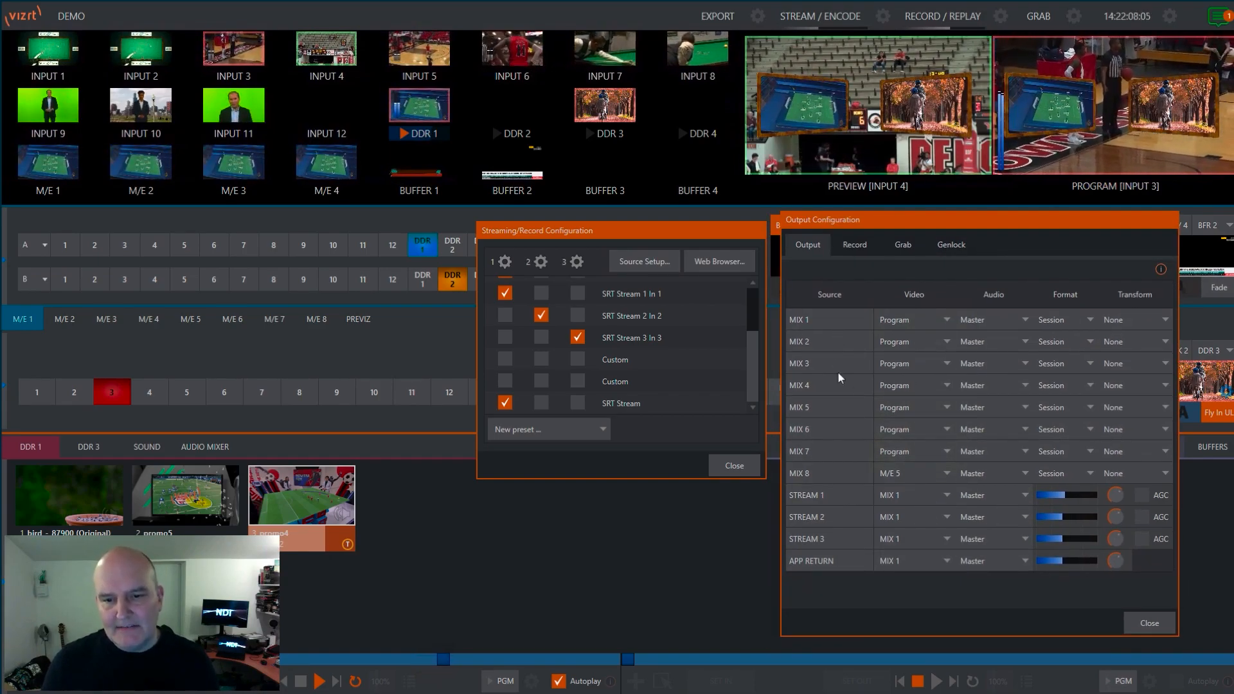
- Review a mix's Video source choices, then close Output Configuration
click(912, 451)
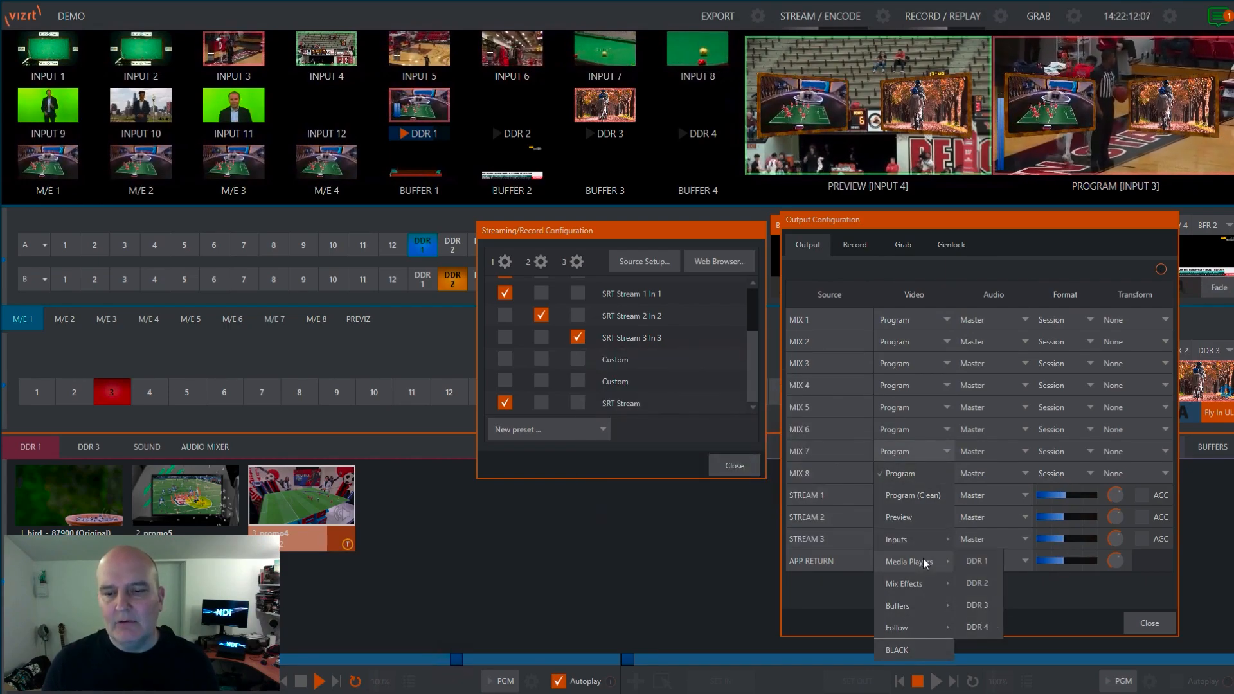
mouse_move(904, 583)
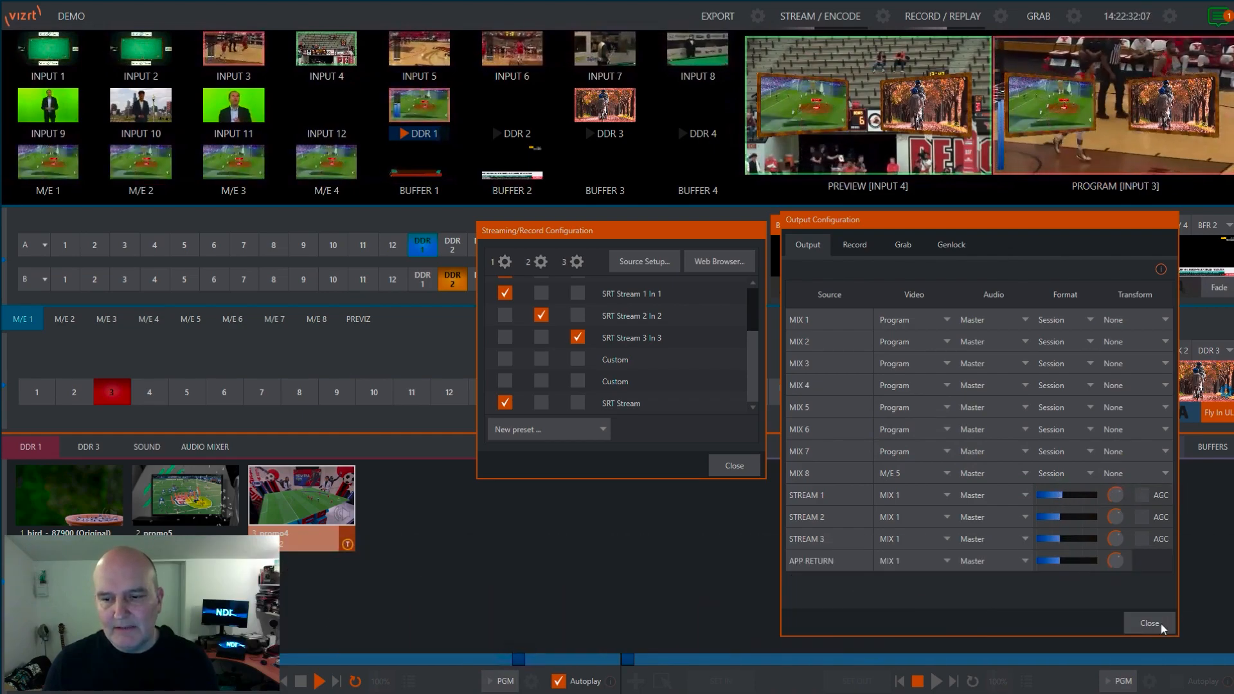
click(1148, 622)
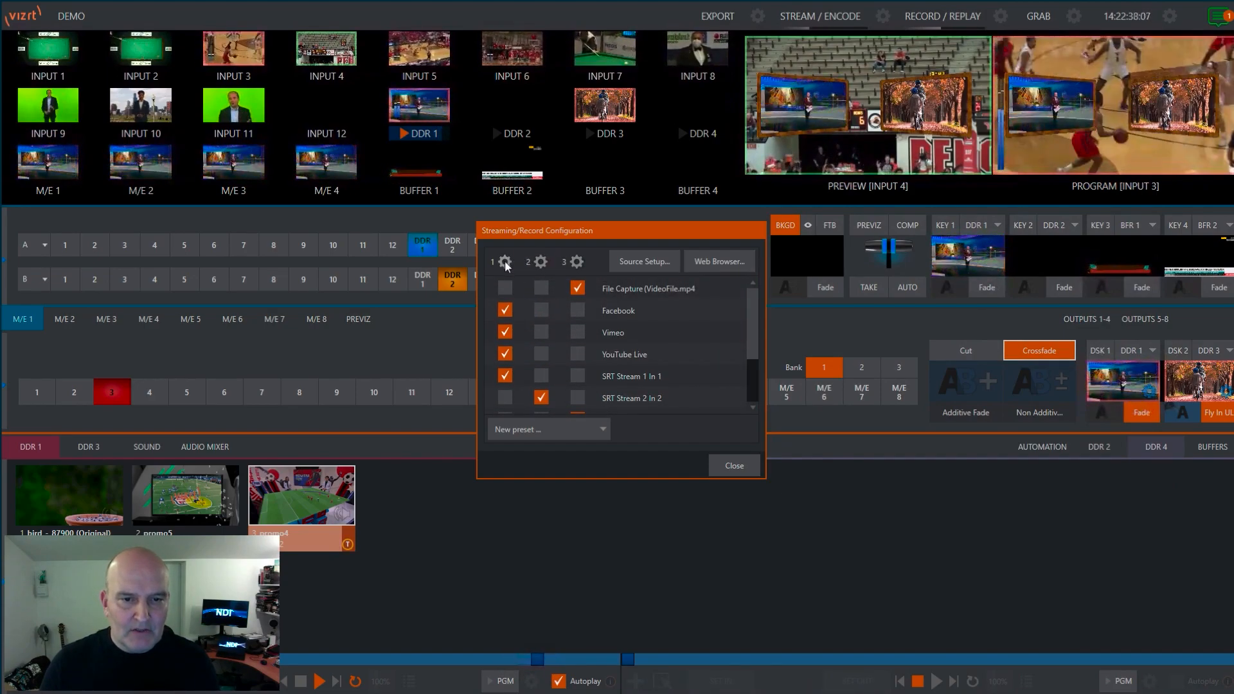
- Reassign the Facebook and Vimeo destinations from stream 1 to stream 2
click(504, 260)
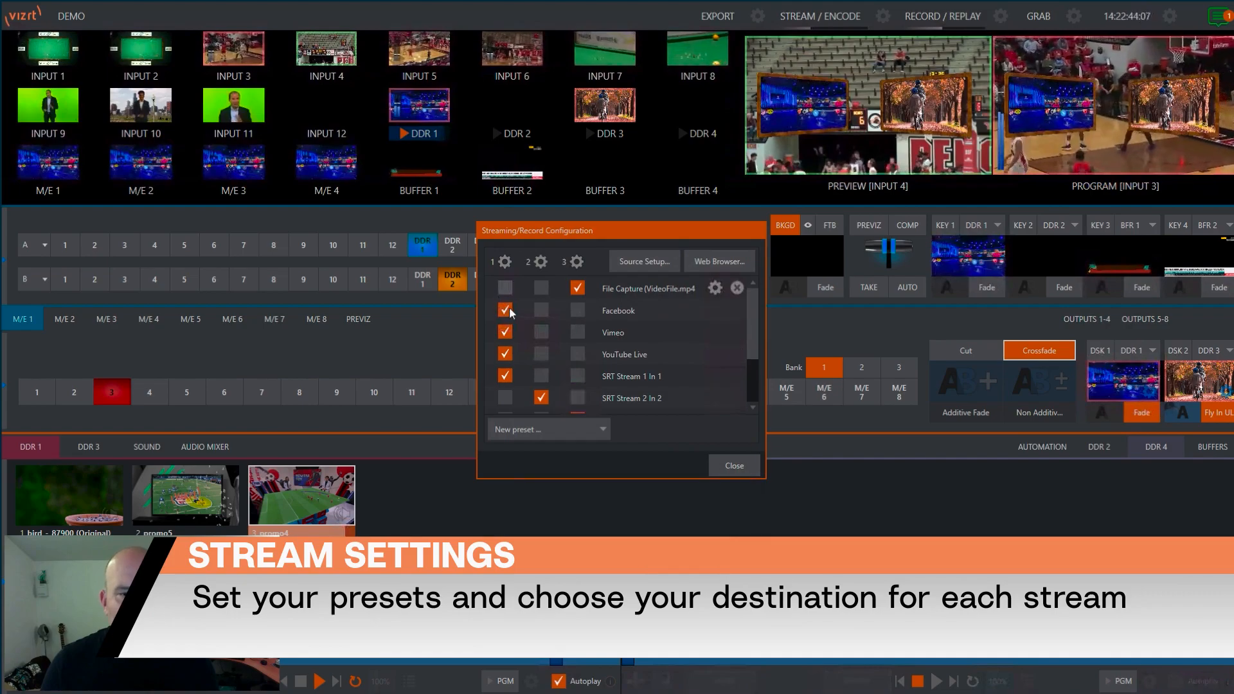
click(541, 310)
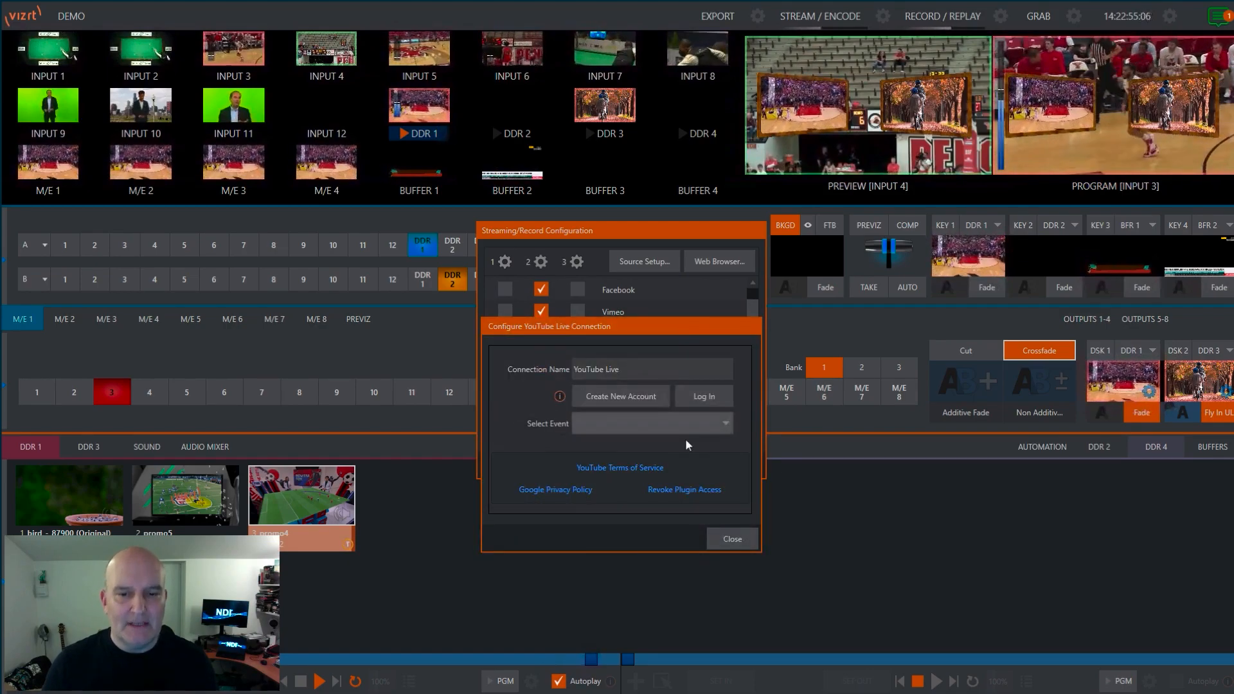
- Close the YouTube Live connection setup and bring up the Custom connection's settings
click(731, 539)
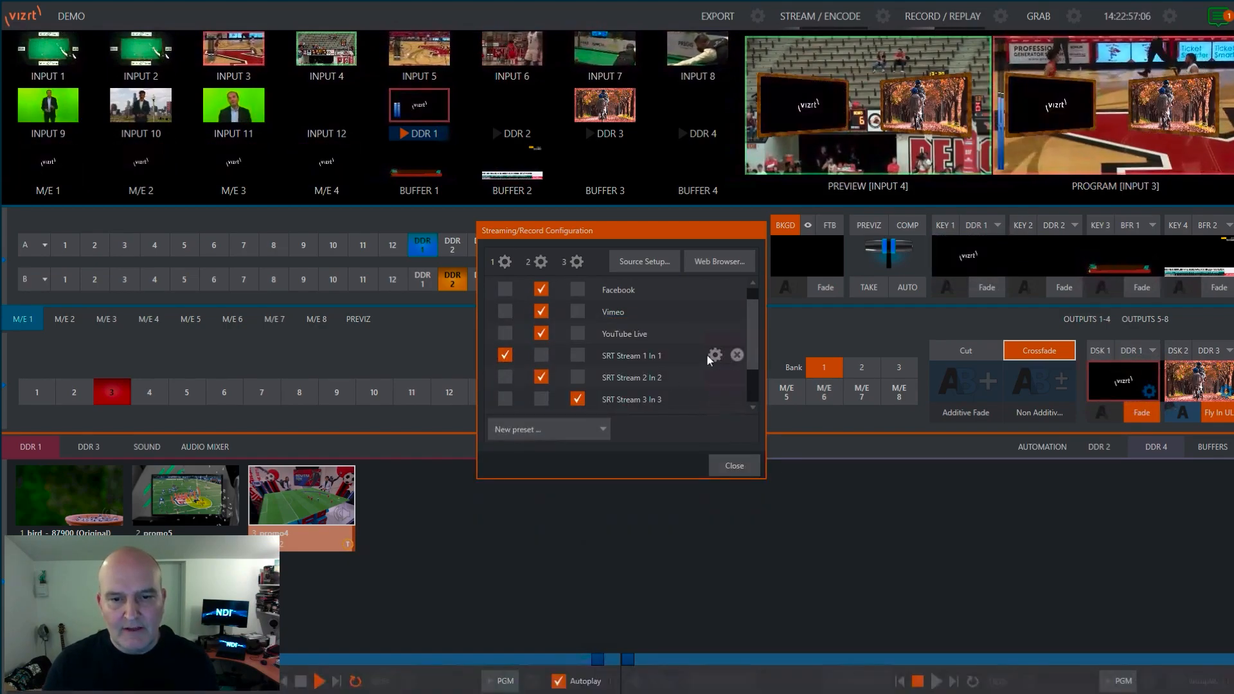
click(713, 355)
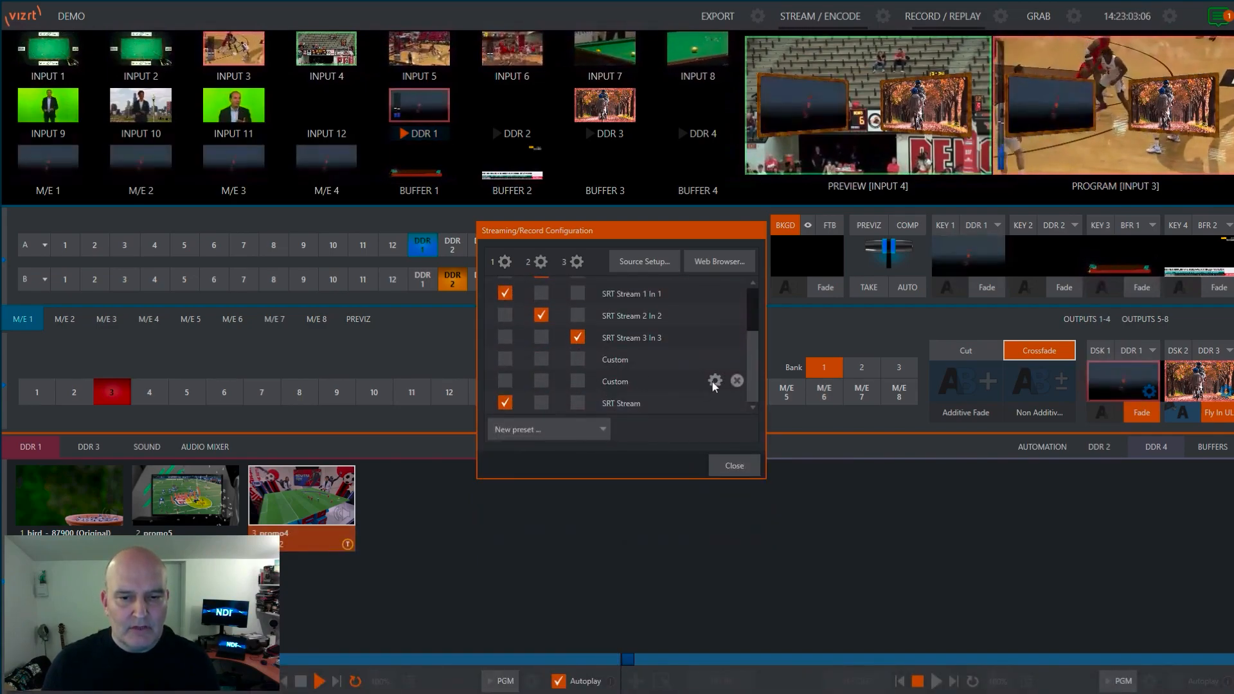
click(714, 381)
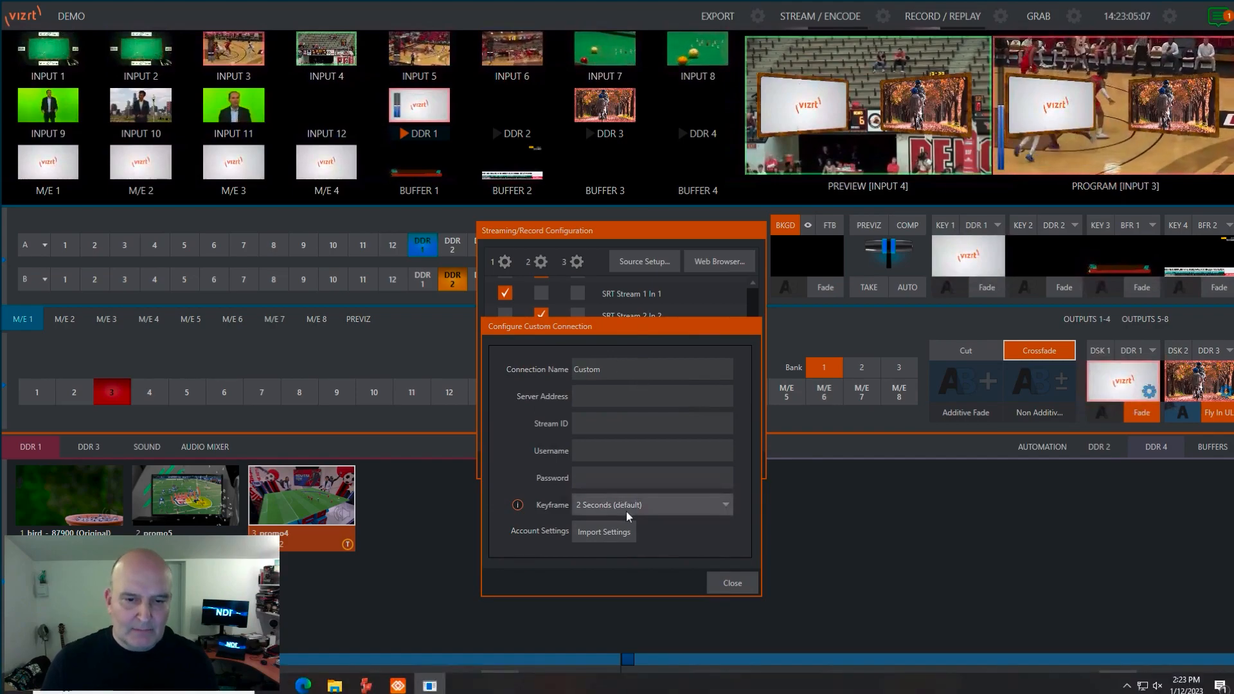